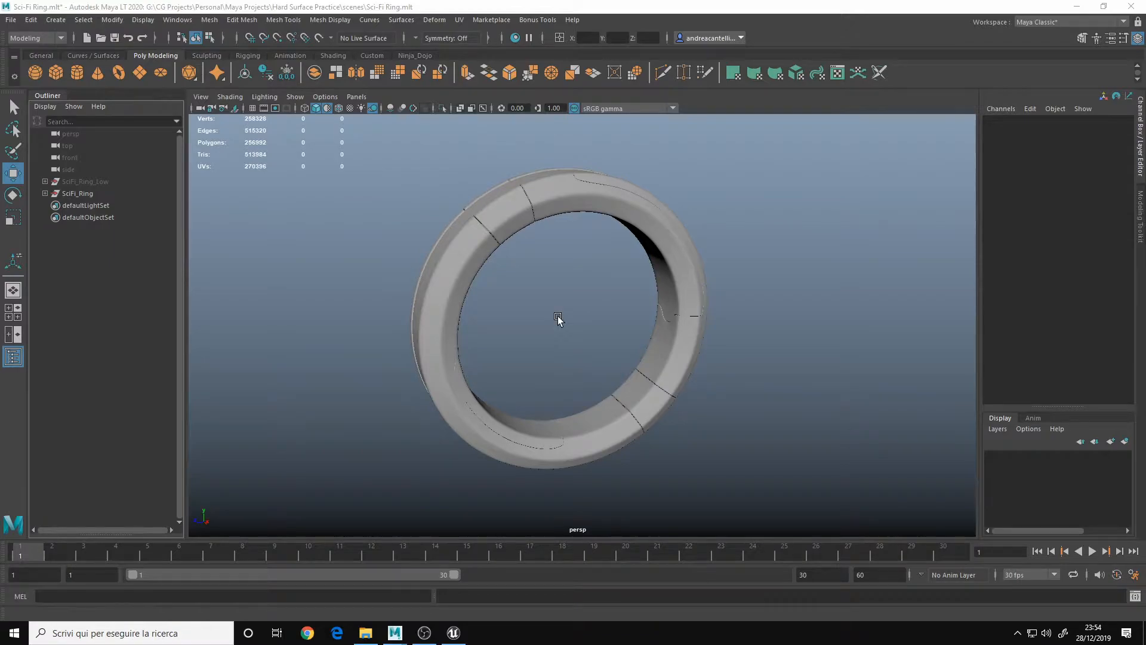
mouse_move(534, 298)
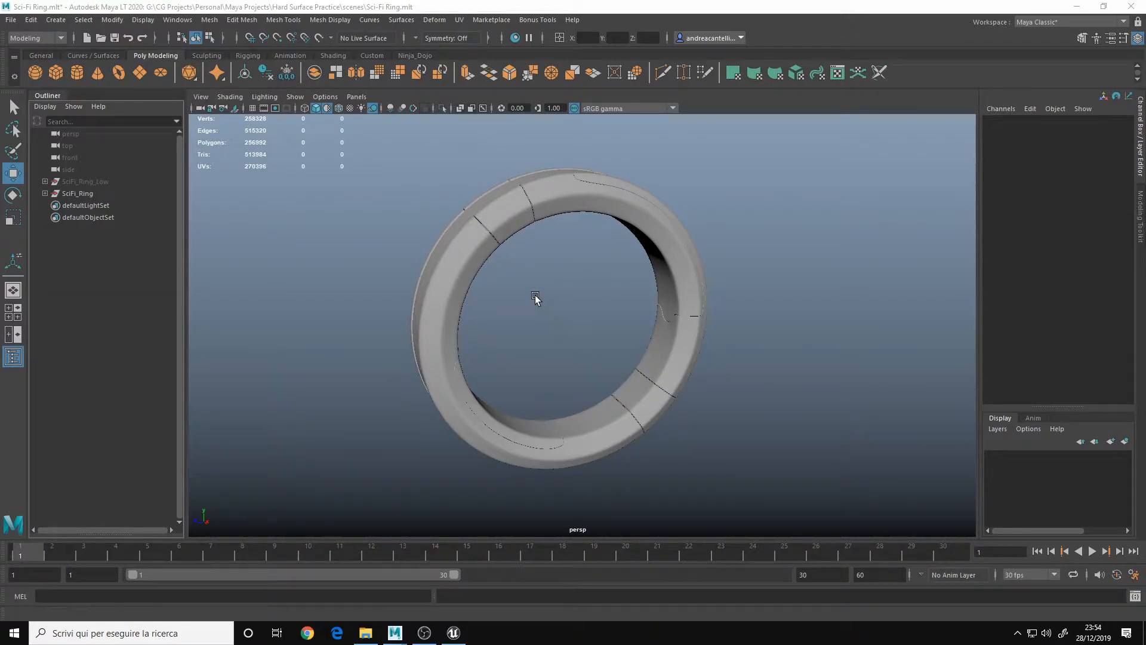
mouse_move(538, 310)
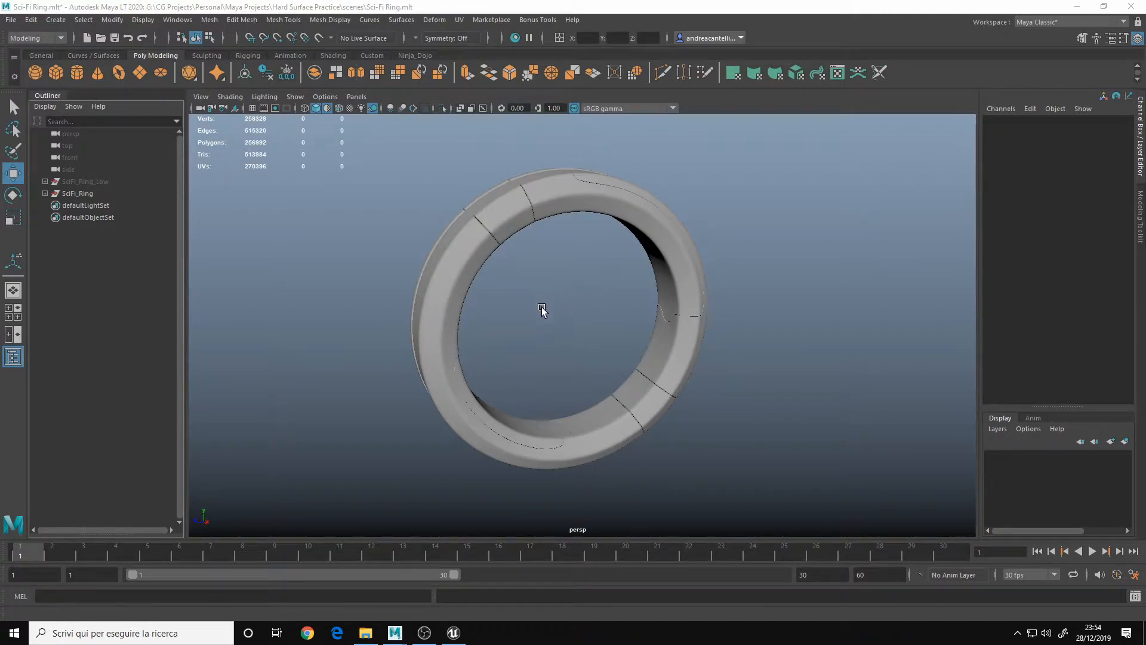
mouse_move(547, 280)
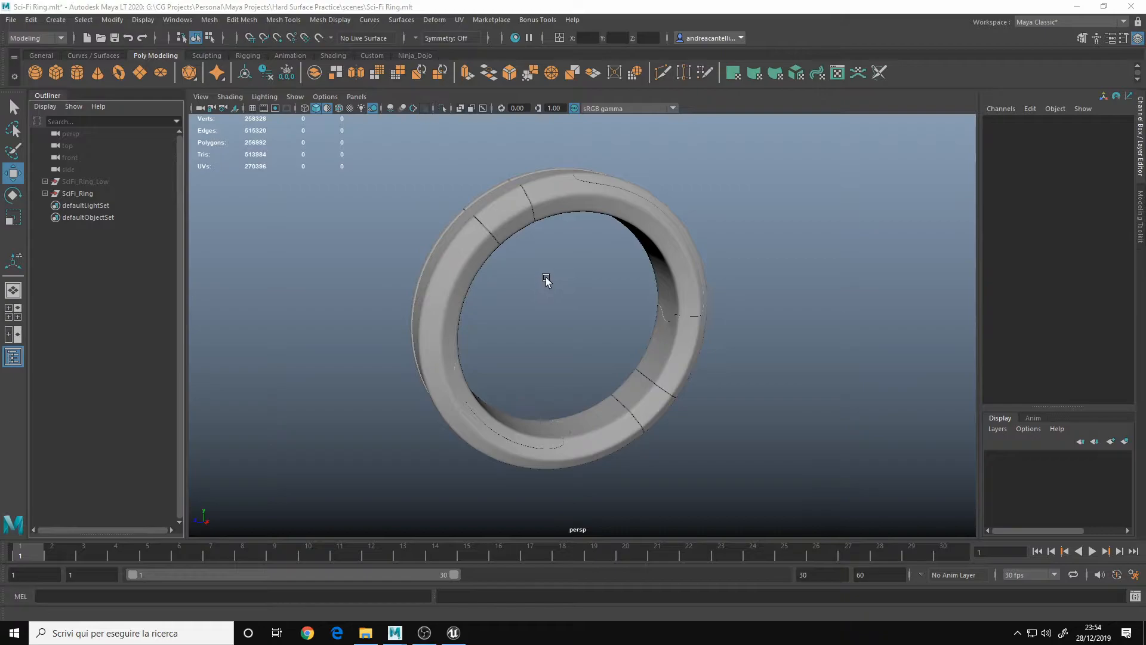
mouse_move(546, 280)
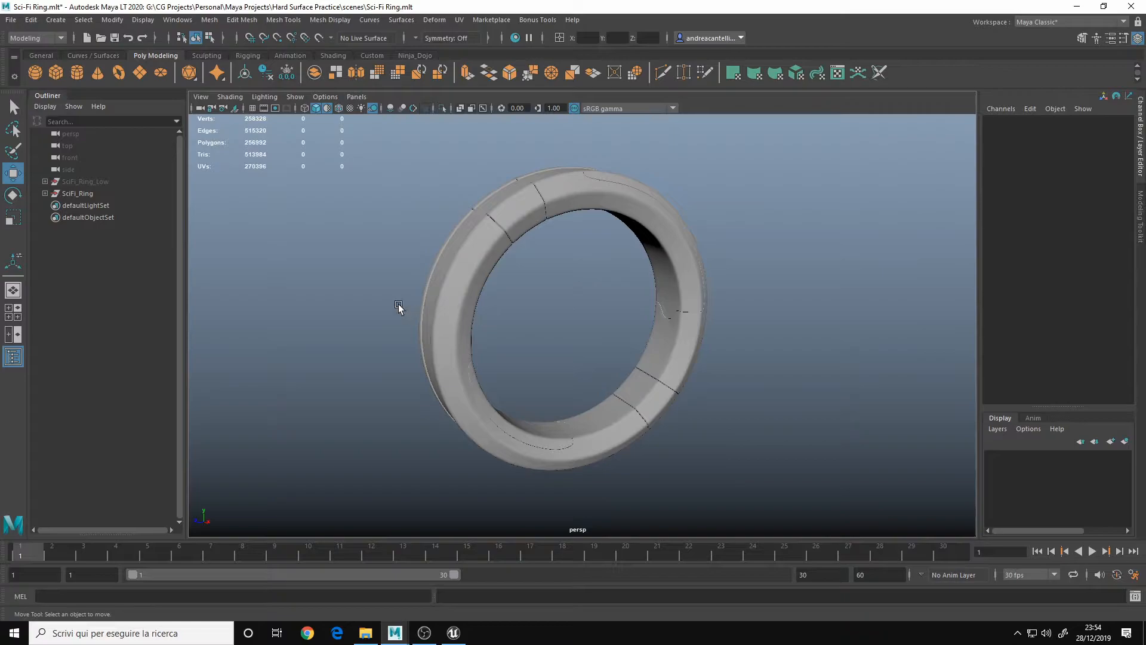
mouse_move(241, 161)
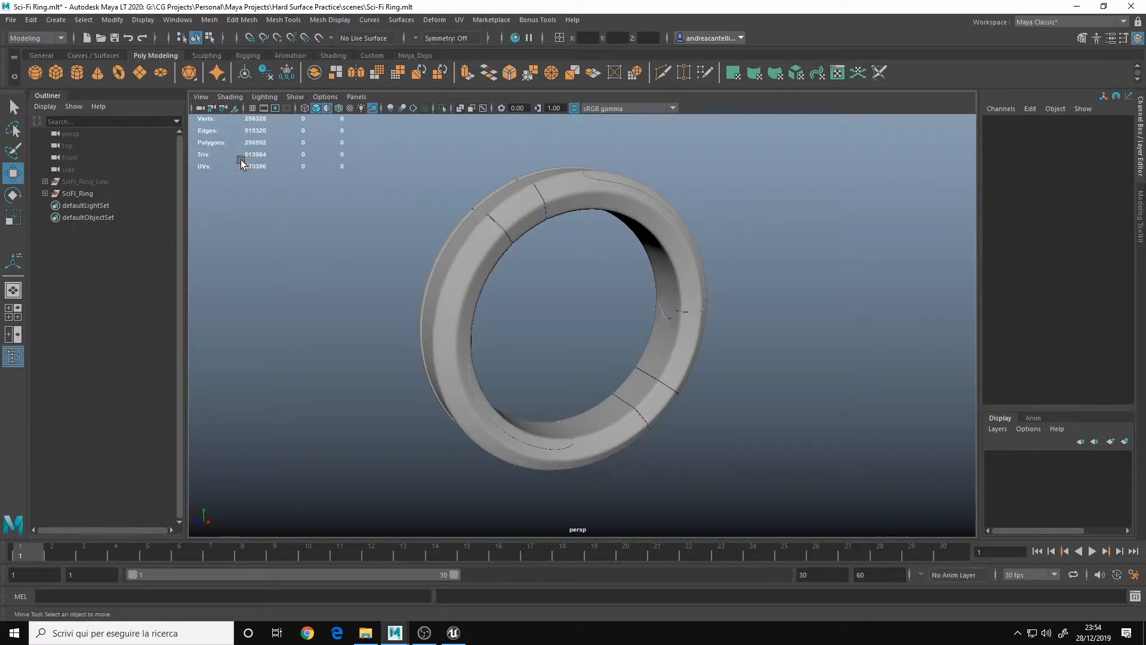
mouse_move(278, 165)
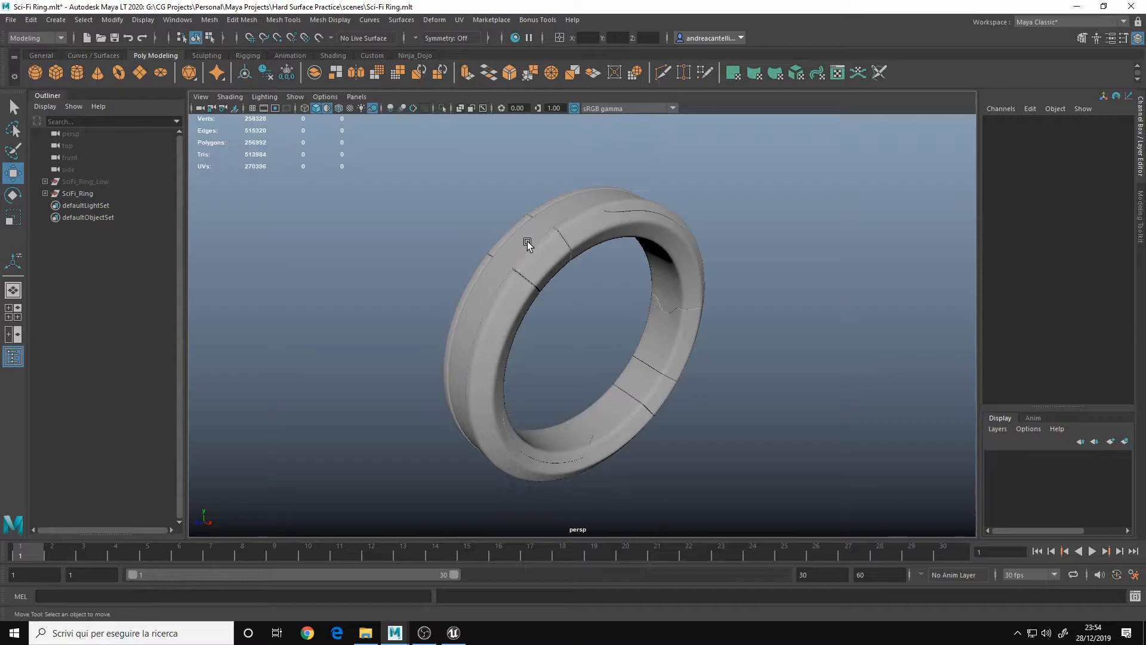
mouse_move(562, 276)
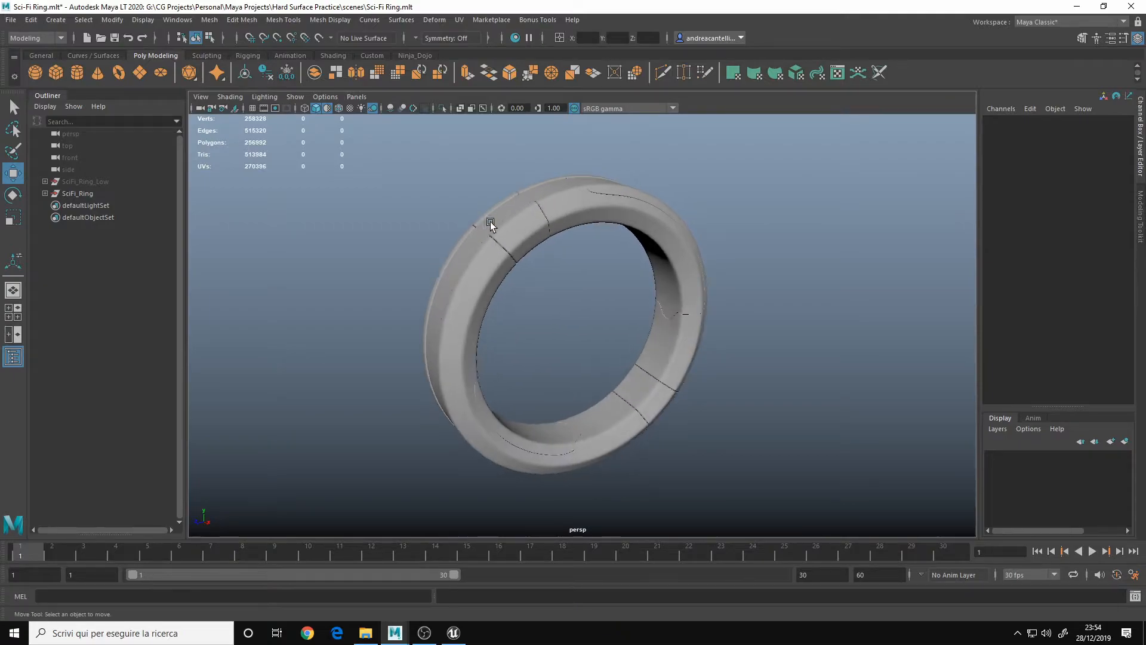
mouse_move(515, 257)
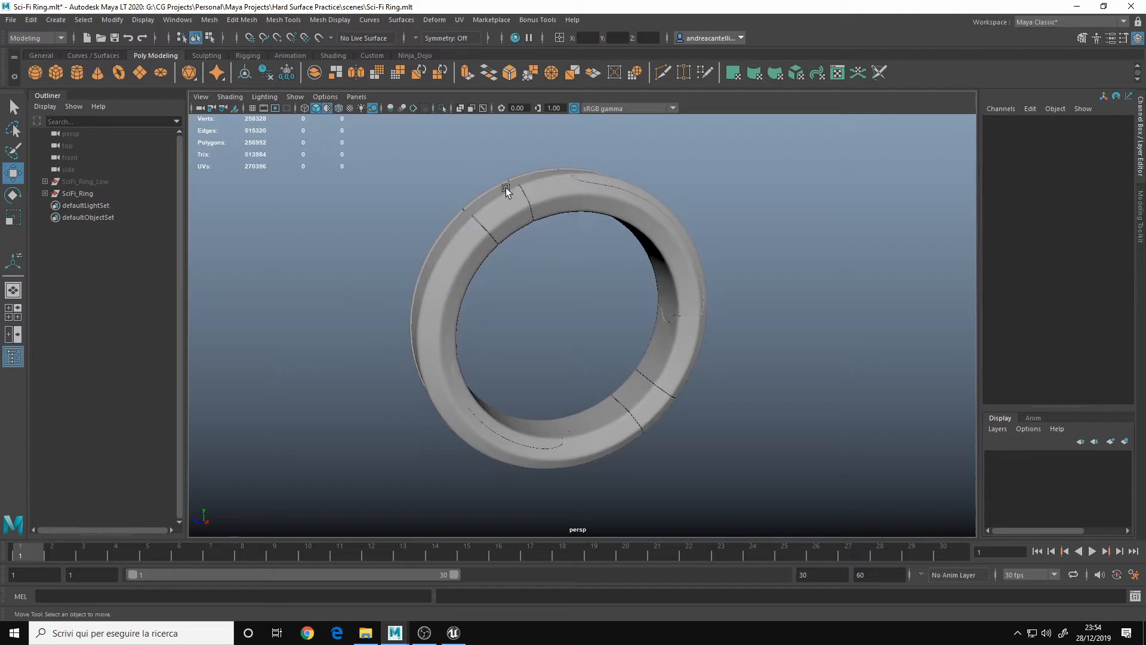
mouse_move(424, 265)
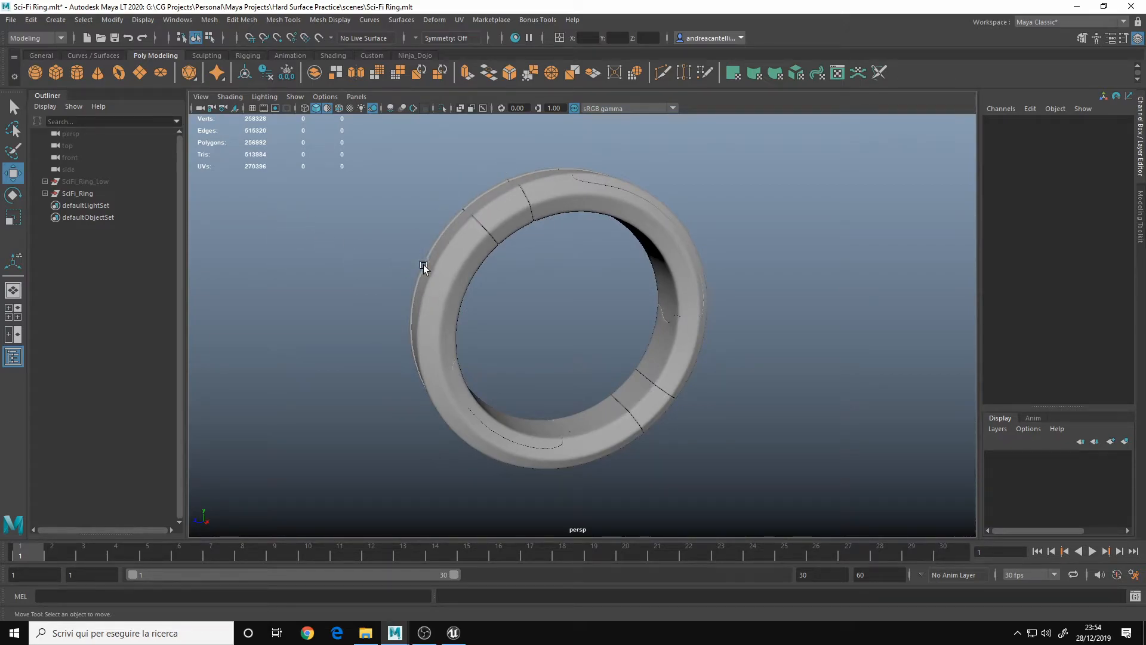
mouse_move(393, 223)
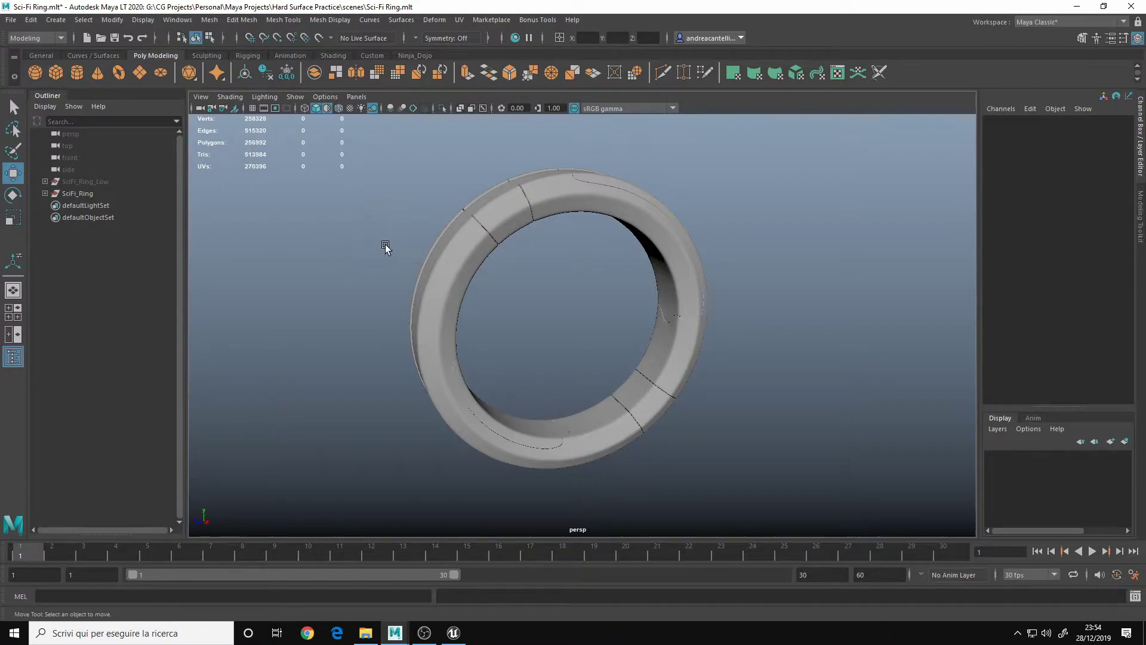
mouse_move(354, 204)
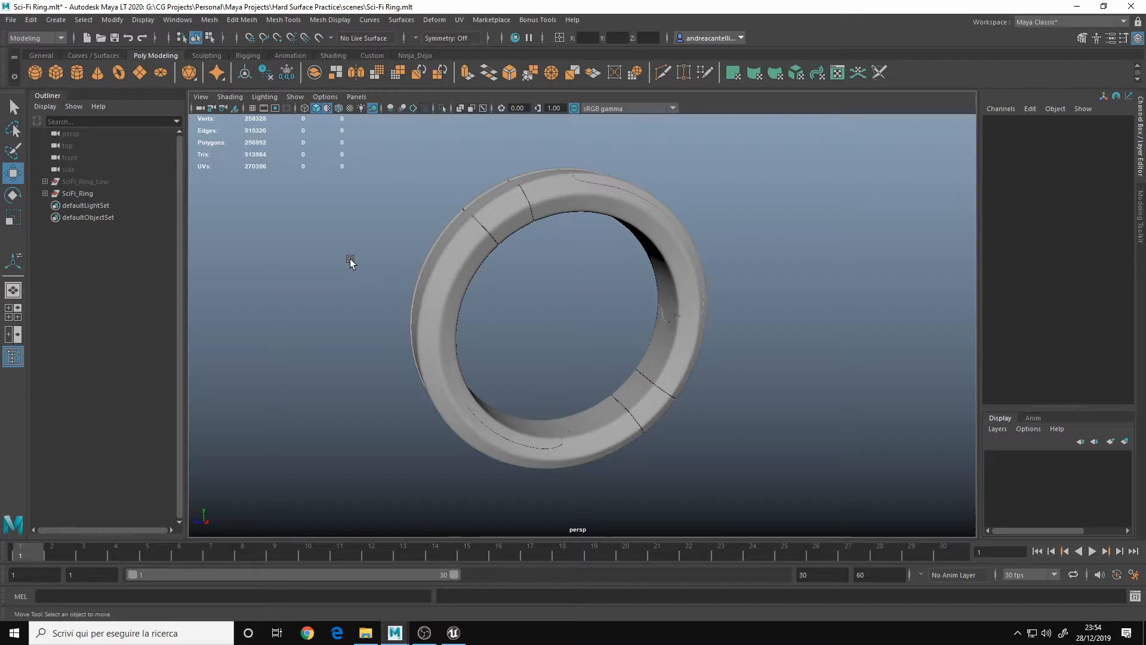
mouse_move(420, 203)
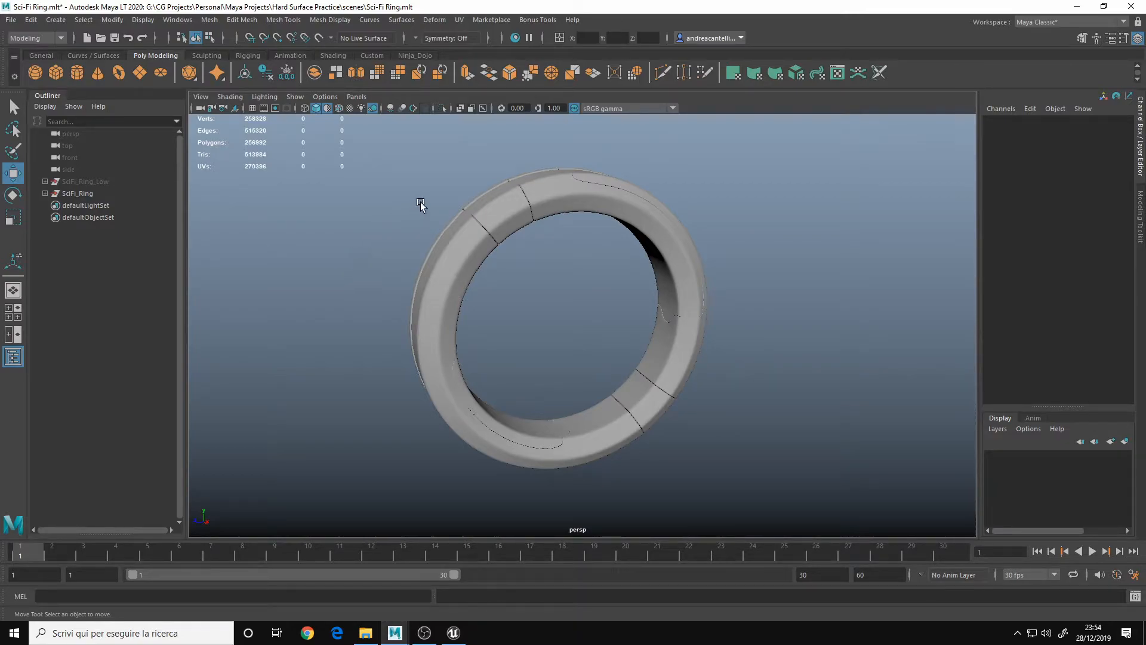
mouse_move(556, 472)
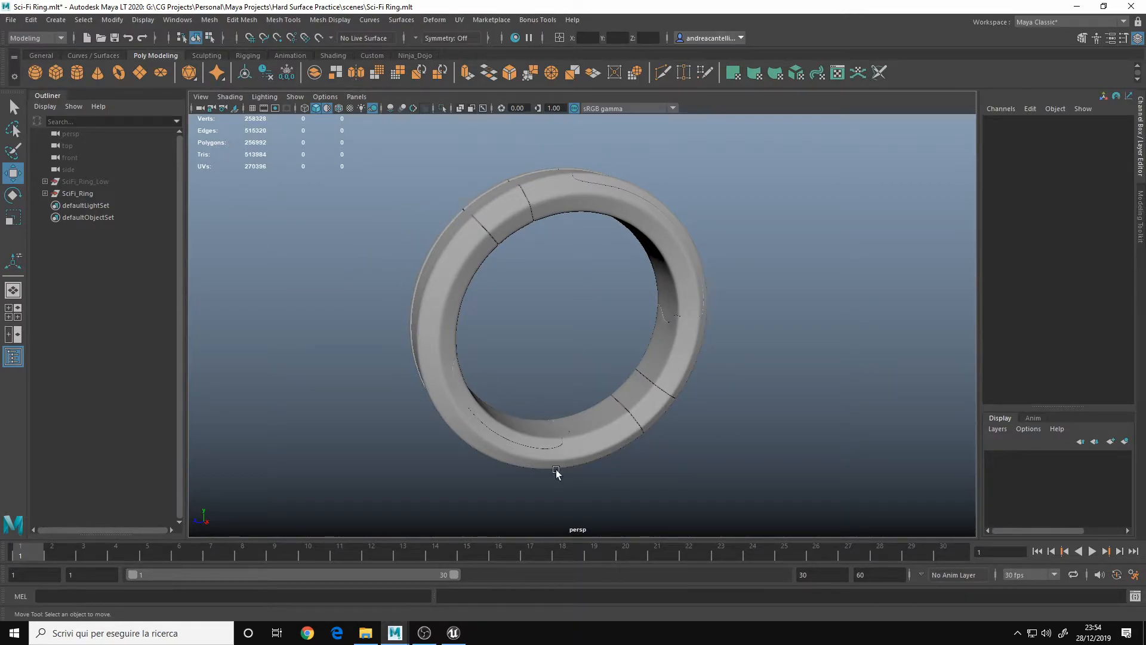
mouse_move(453, 633)
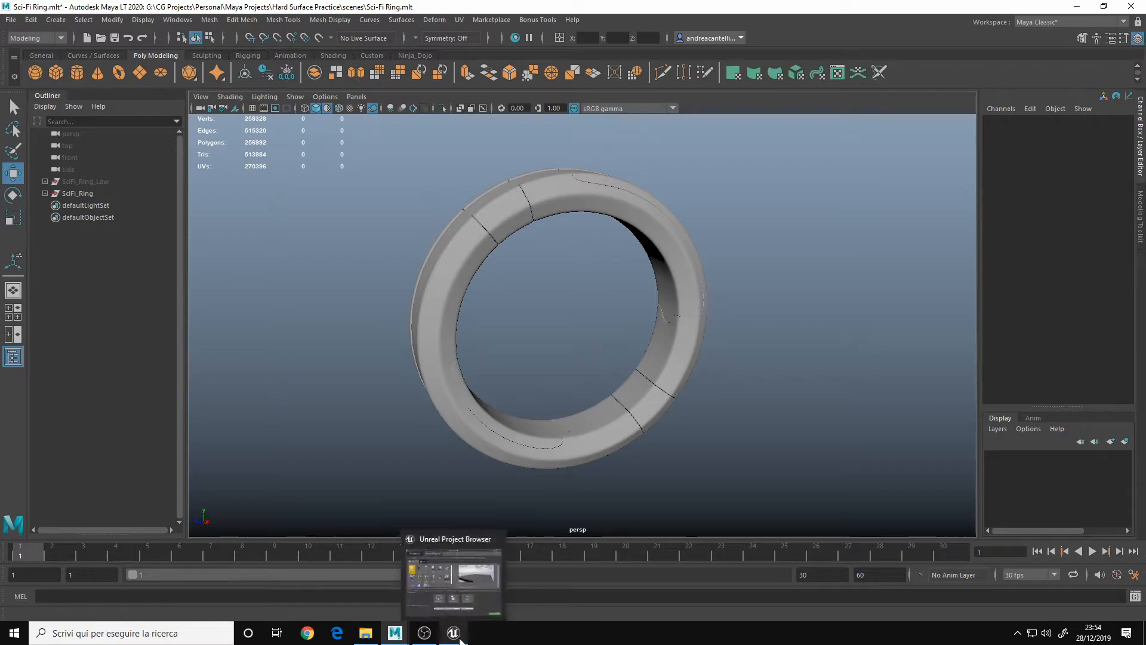
Glance at the Unreal project browser, then select SciFi_Ring and start File > Send To Unreal > Selection
left_click(454, 632)
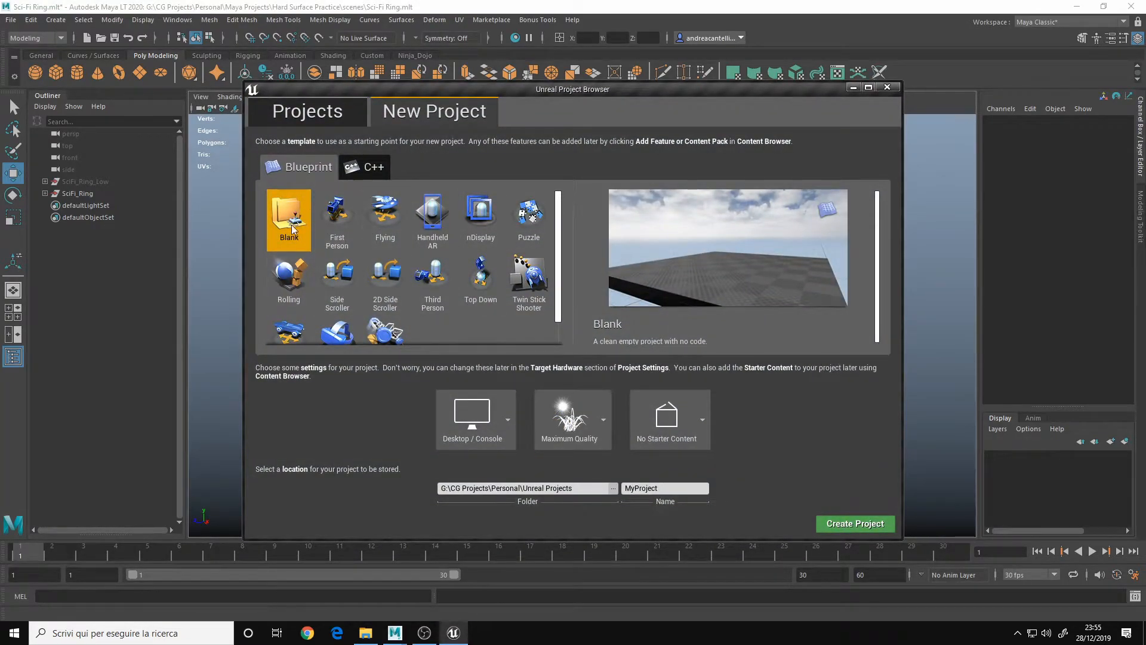
mouse_move(603, 398)
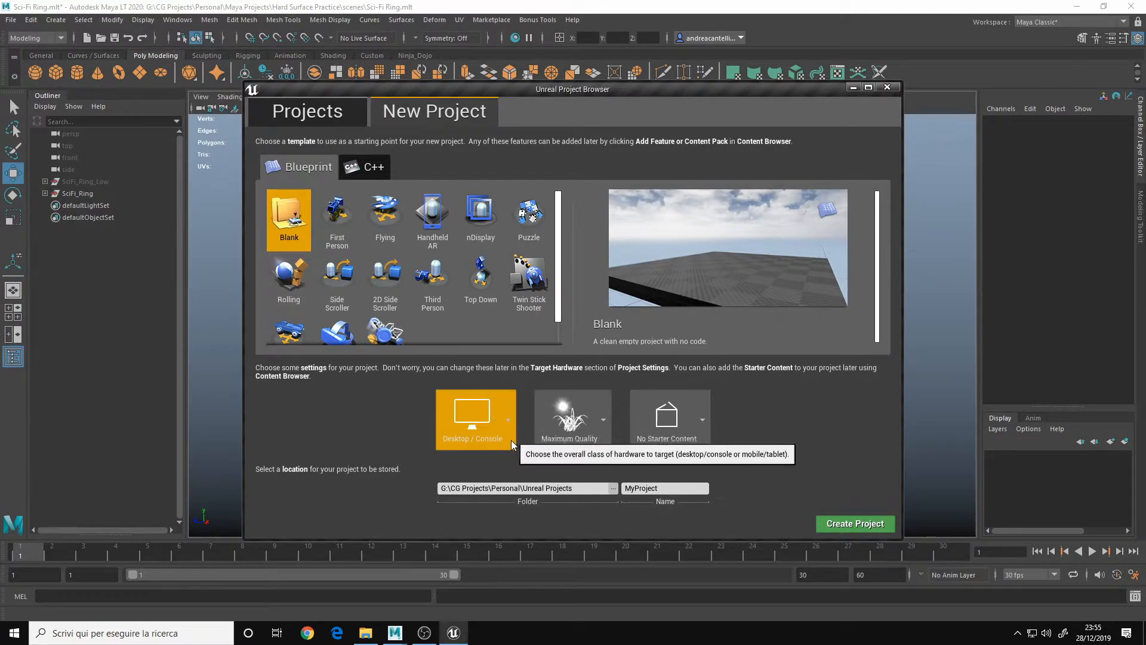
mouse_move(508, 189)
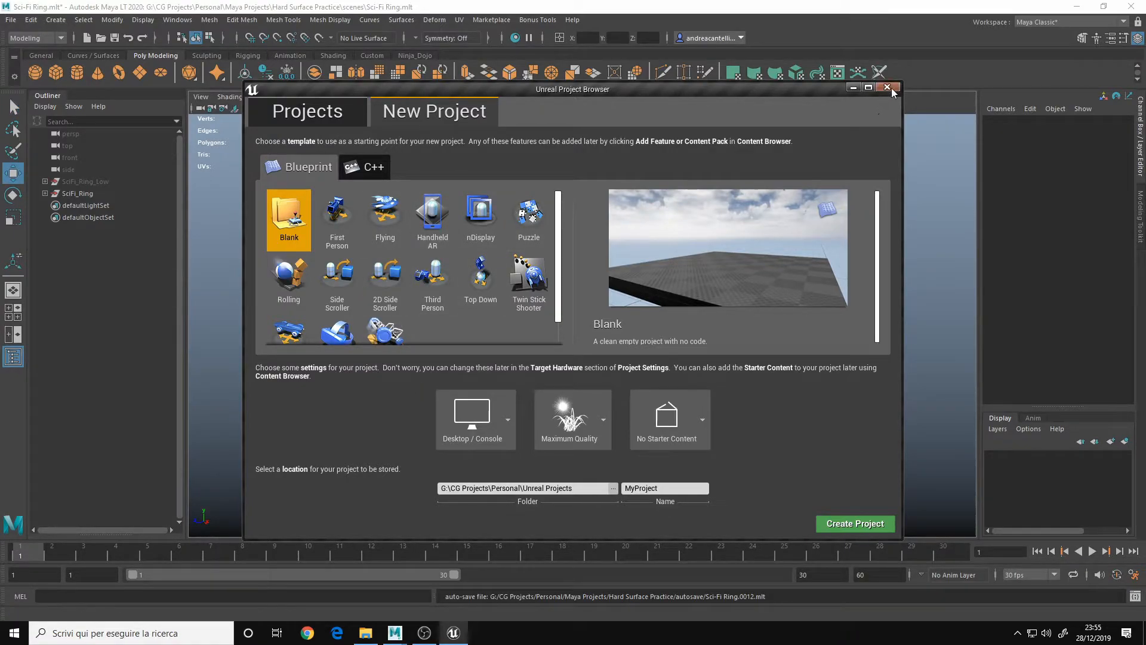
left_click(887, 87)
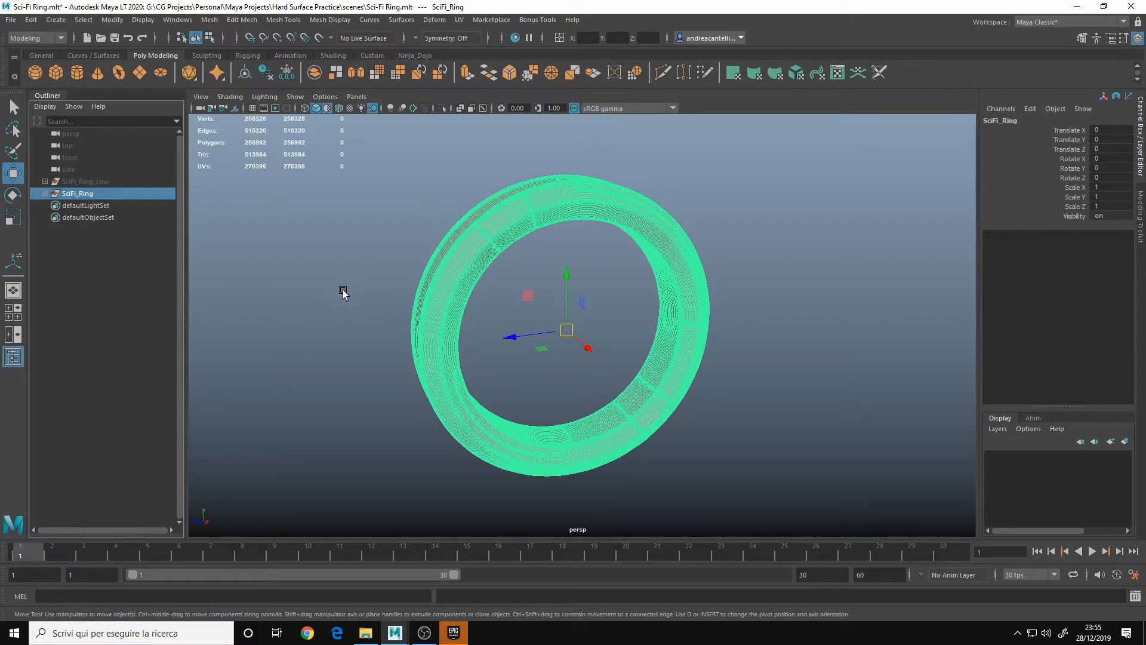
left_click(10, 19)
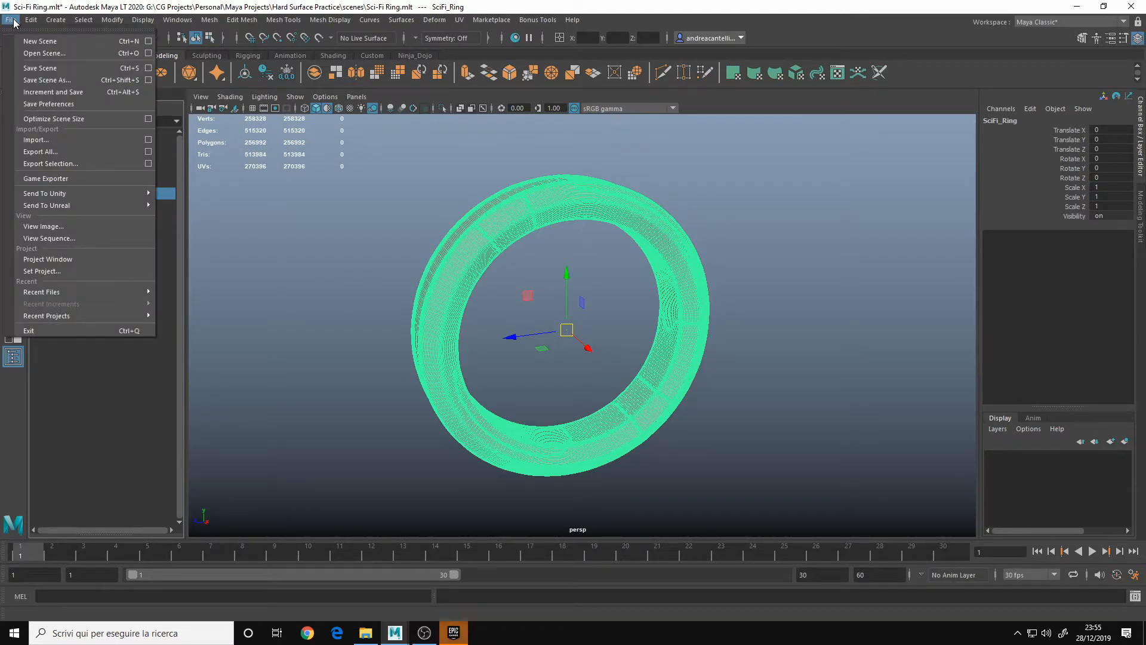
mouse_move(65, 173)
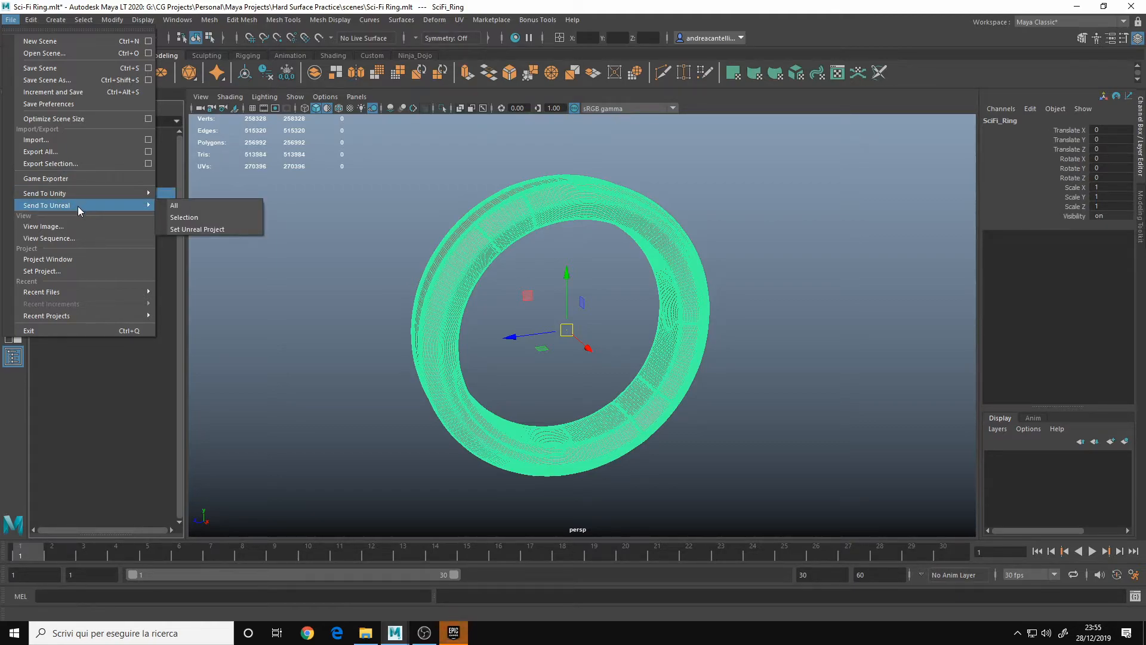
mouse_move(46, 193)
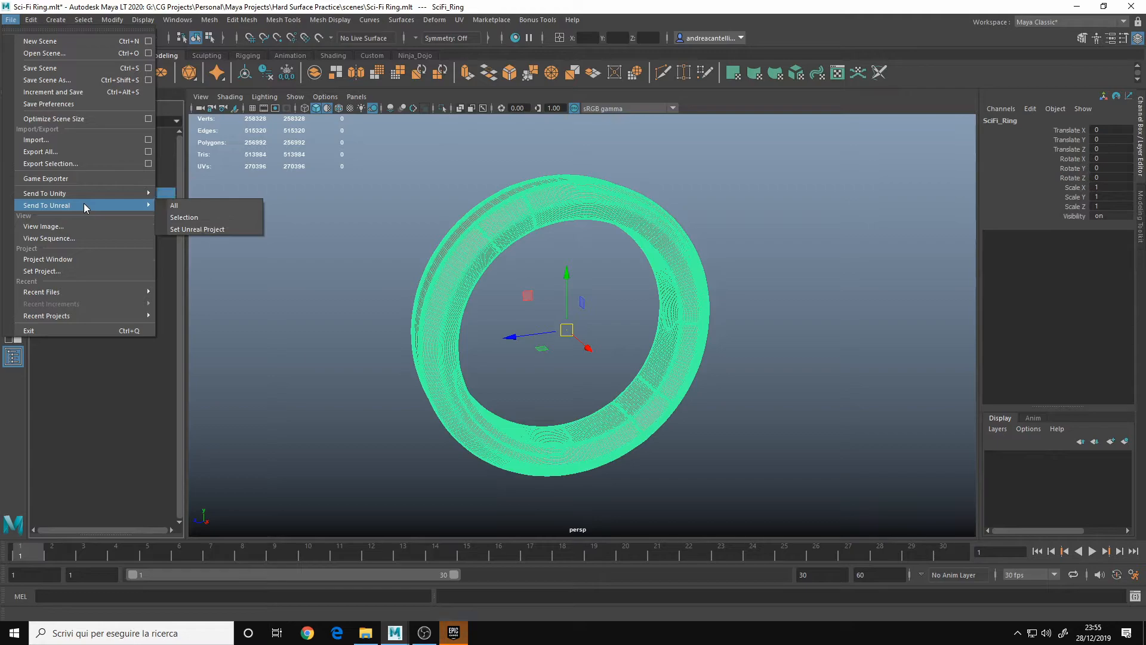
mouse_move(174, 205)
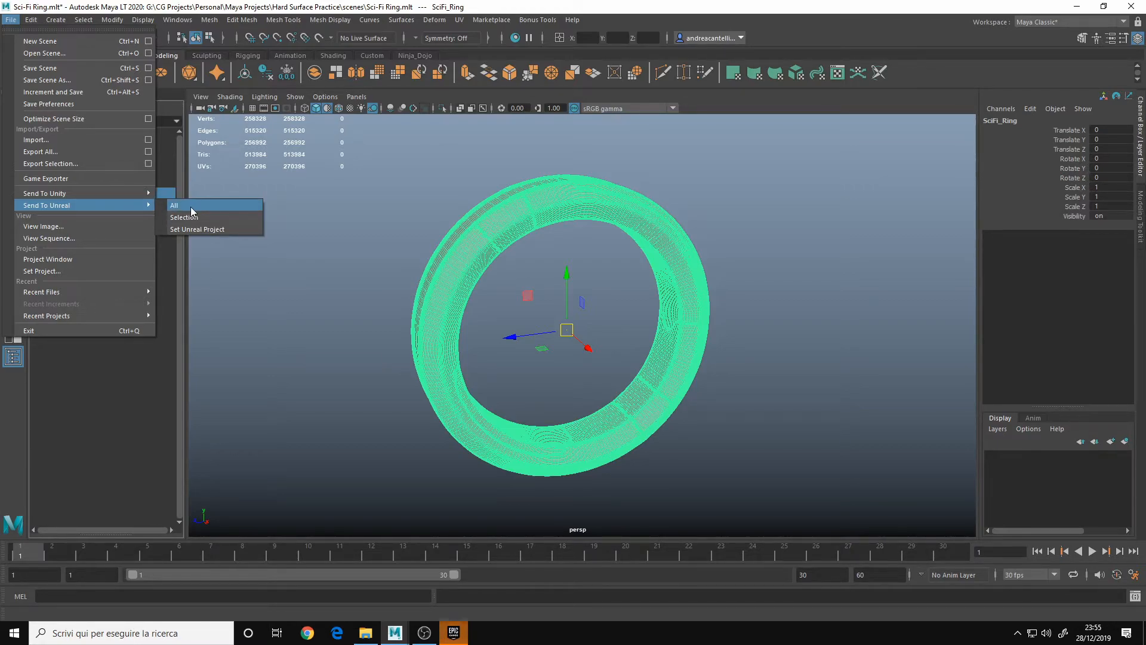
mouse_move(184, 218)
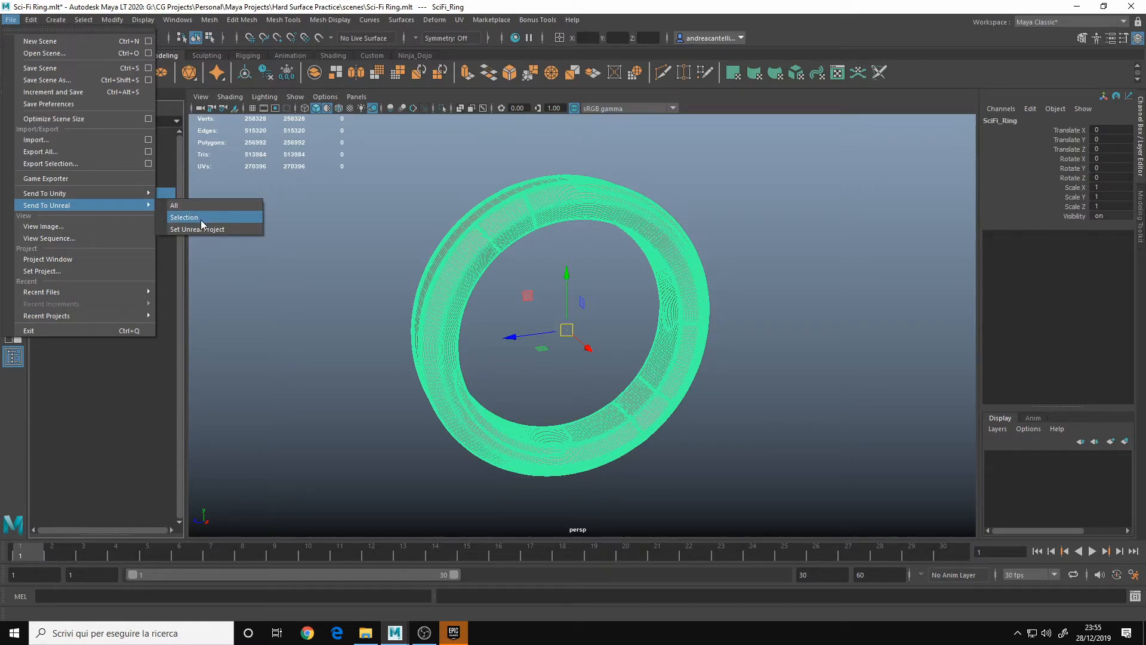
mouse_move(174, 268)
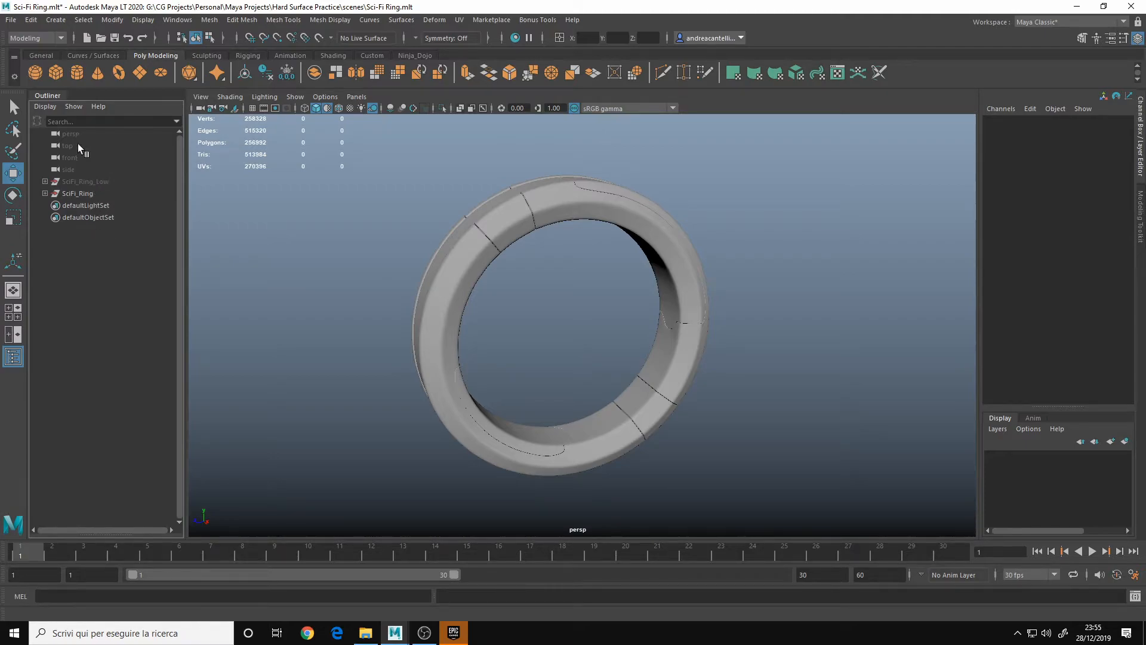
left_click(10, 20)
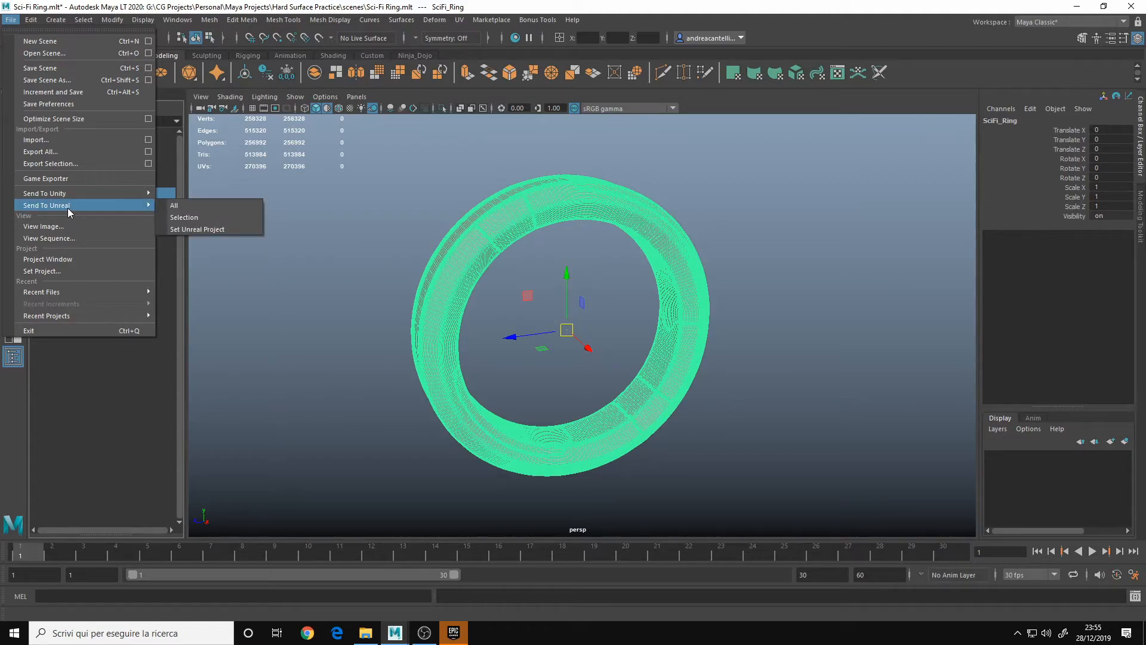
mouse_move(516, 374)
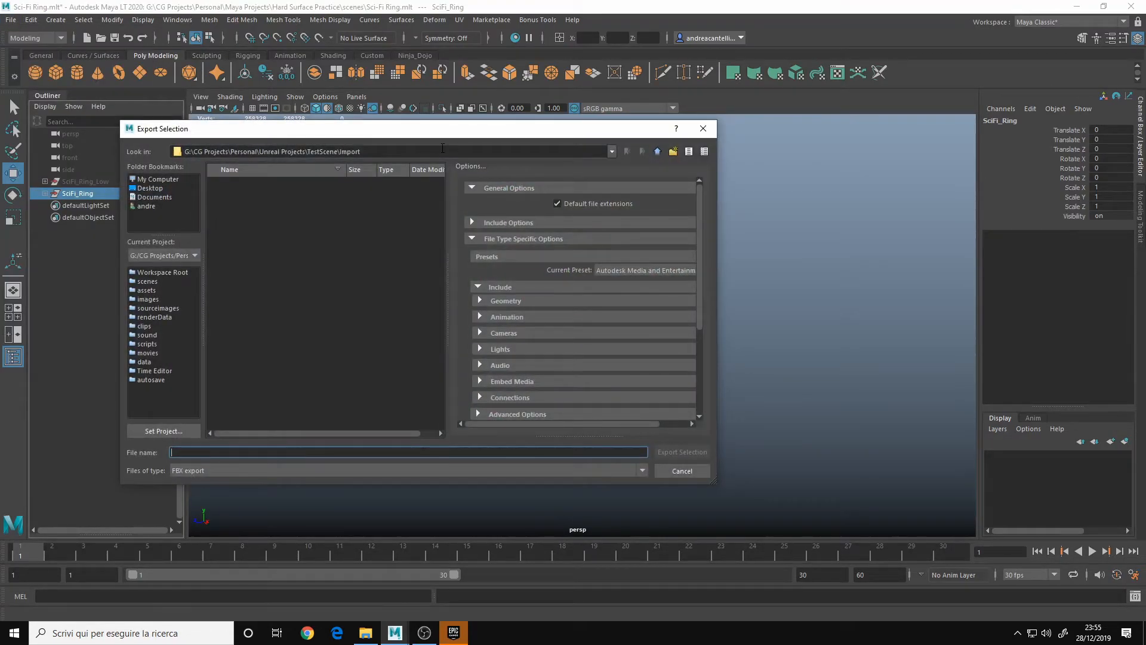
Export the ring as 'ring' into the Unreal Projects > TestScene folder
left_click(657, 152)
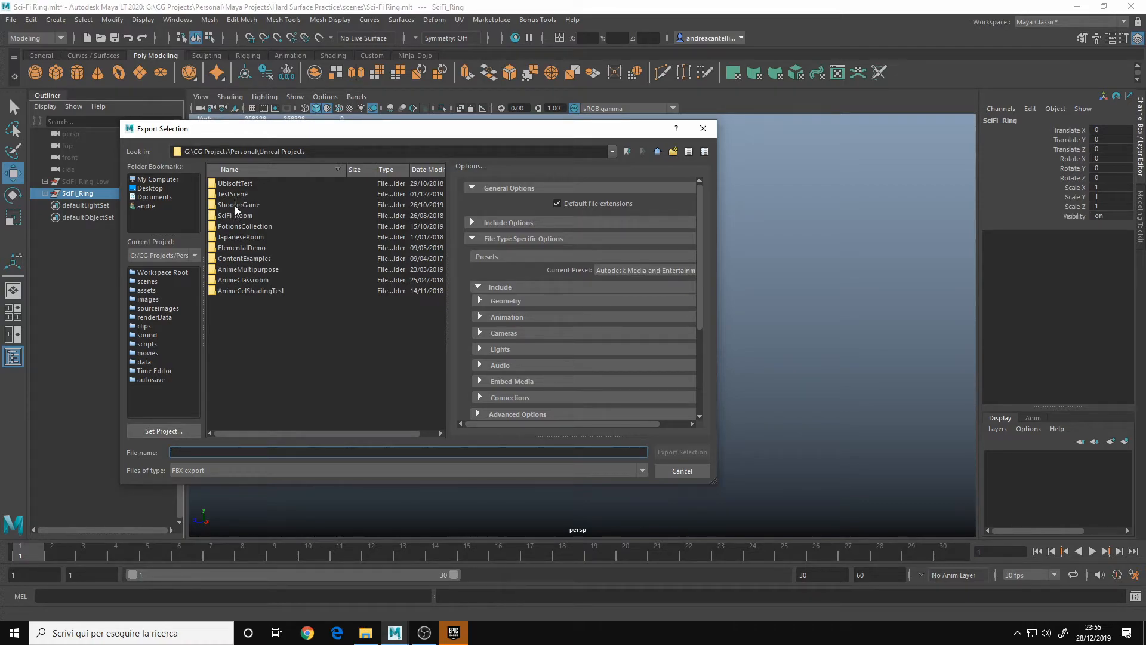
double_click(232, 194)
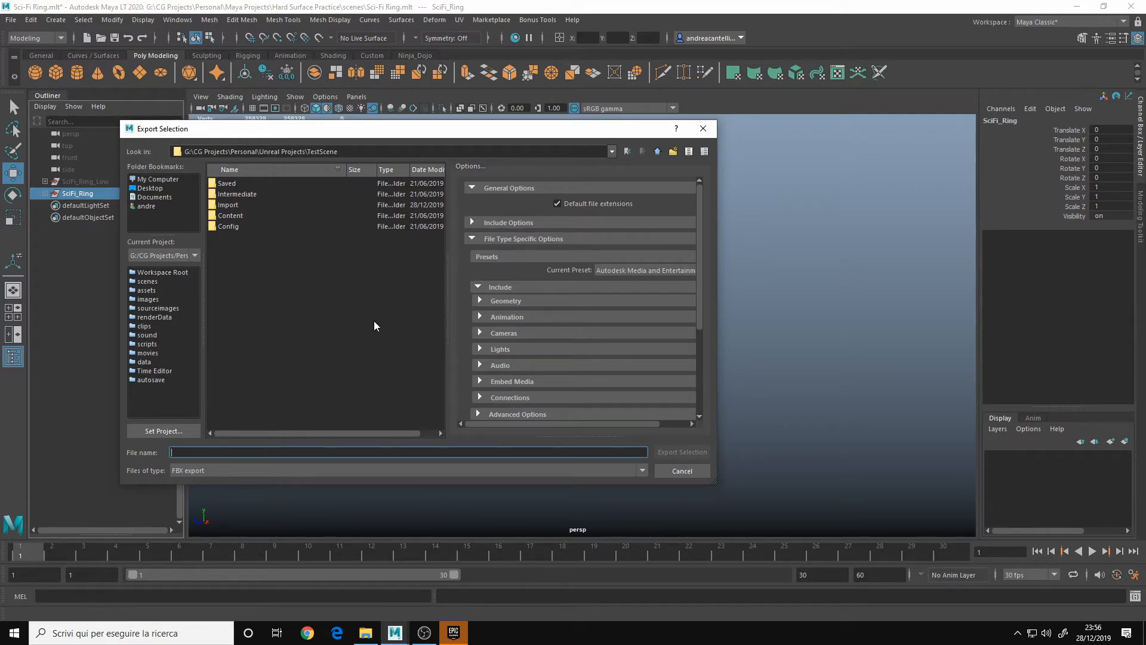
type("ring")
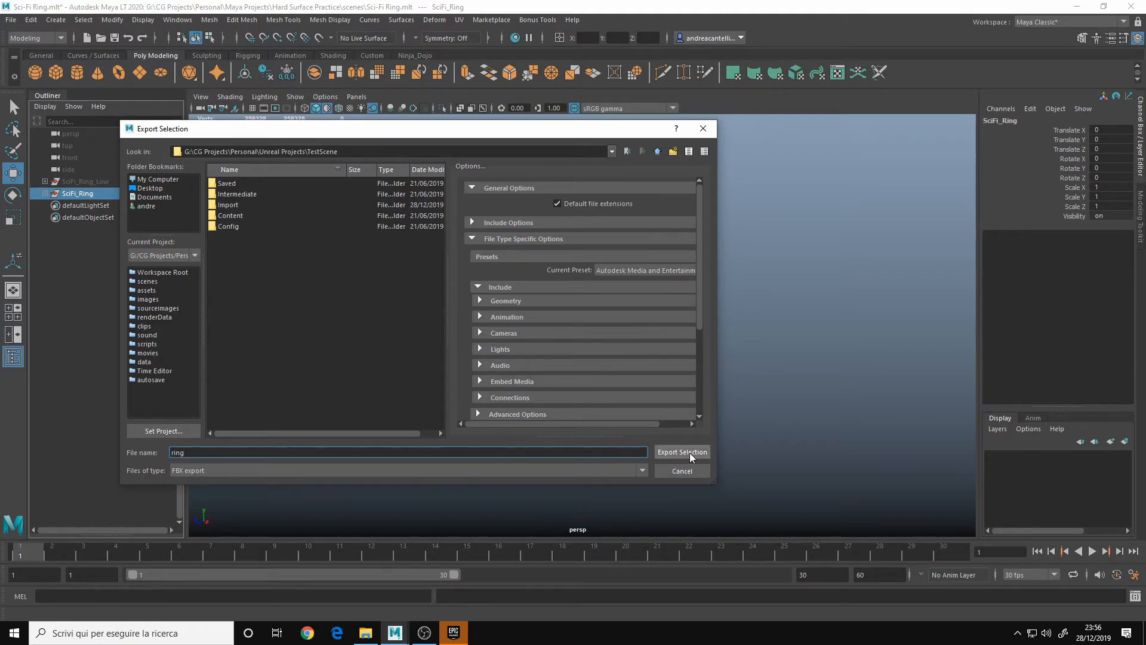
left_click(681, 452)
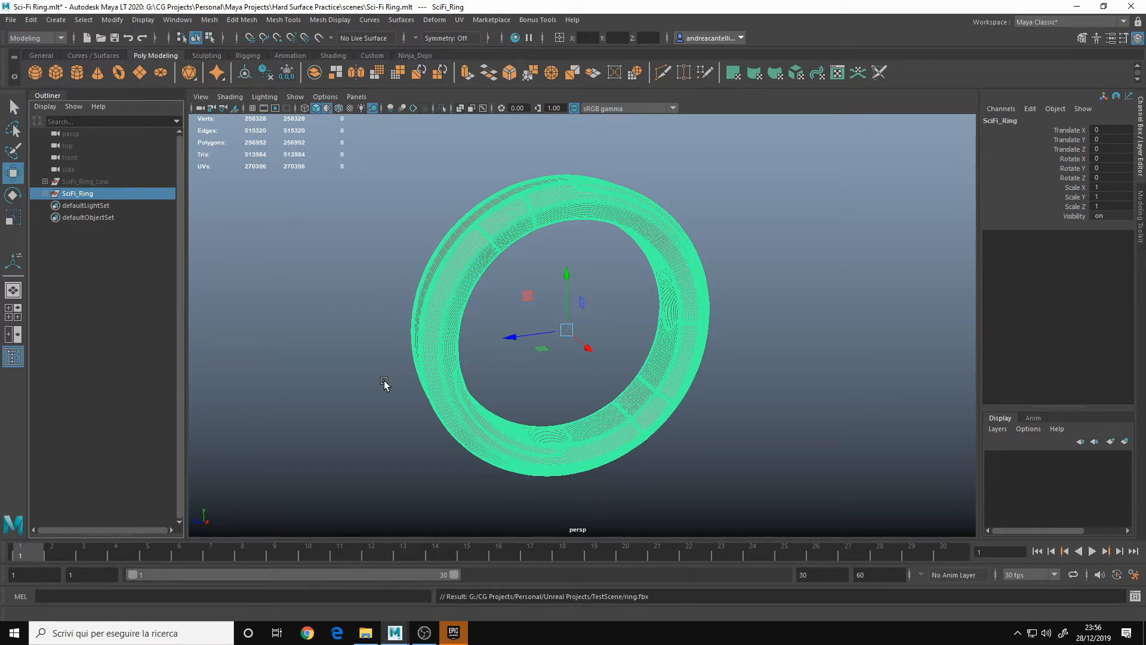
mouse_move(365, 633)
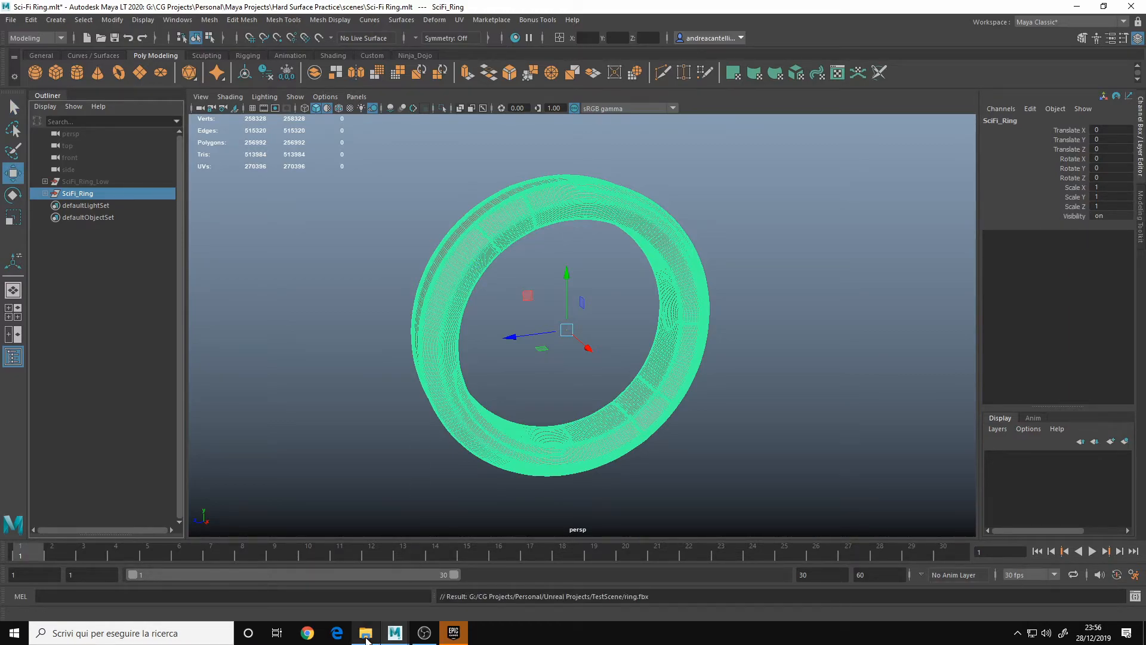
Check in File Explorer that ring (~10 MB) sits in TestScene, then return to Maya
left_click(366, 632)
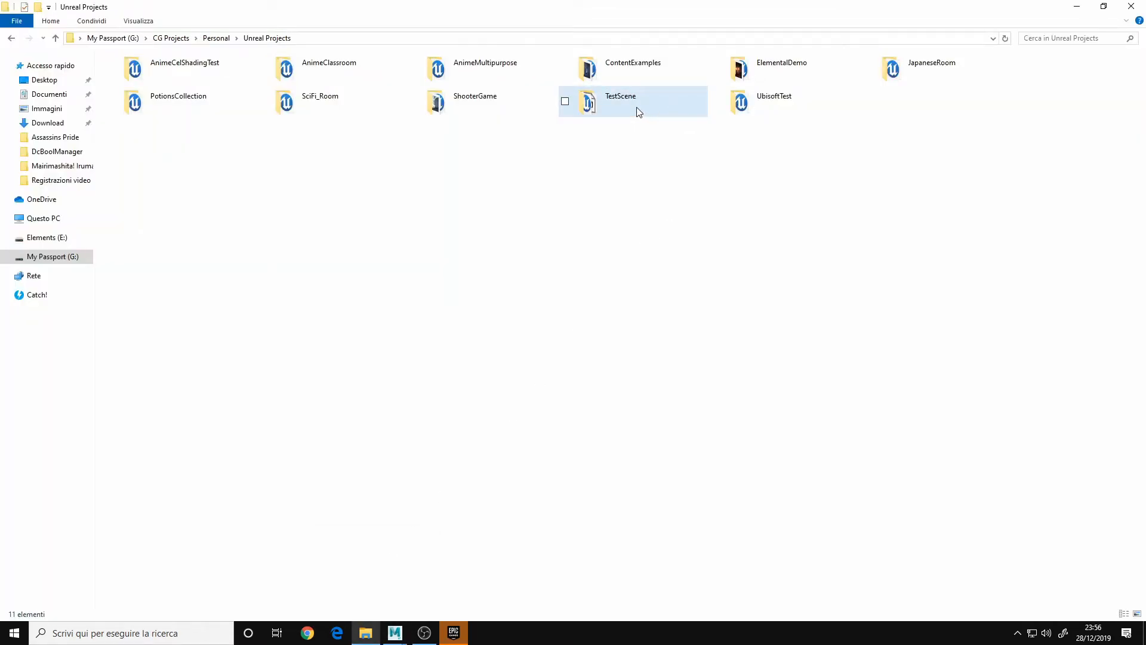
double_click(619, 101)
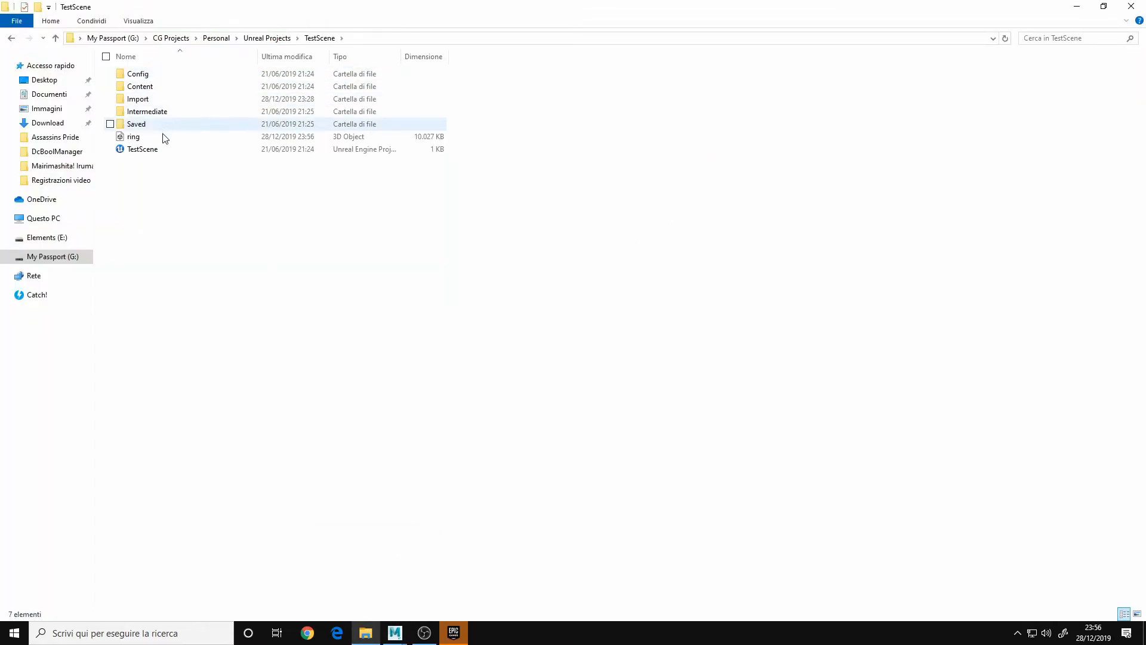
left_click(133, 137)
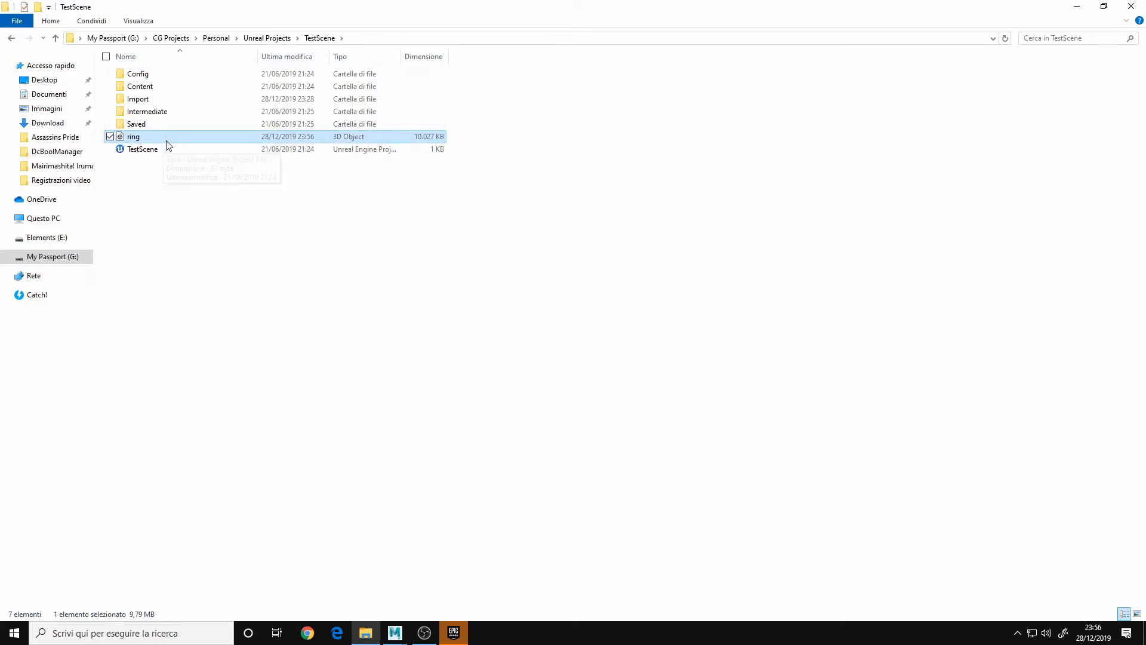
mouse_move(135, 141)
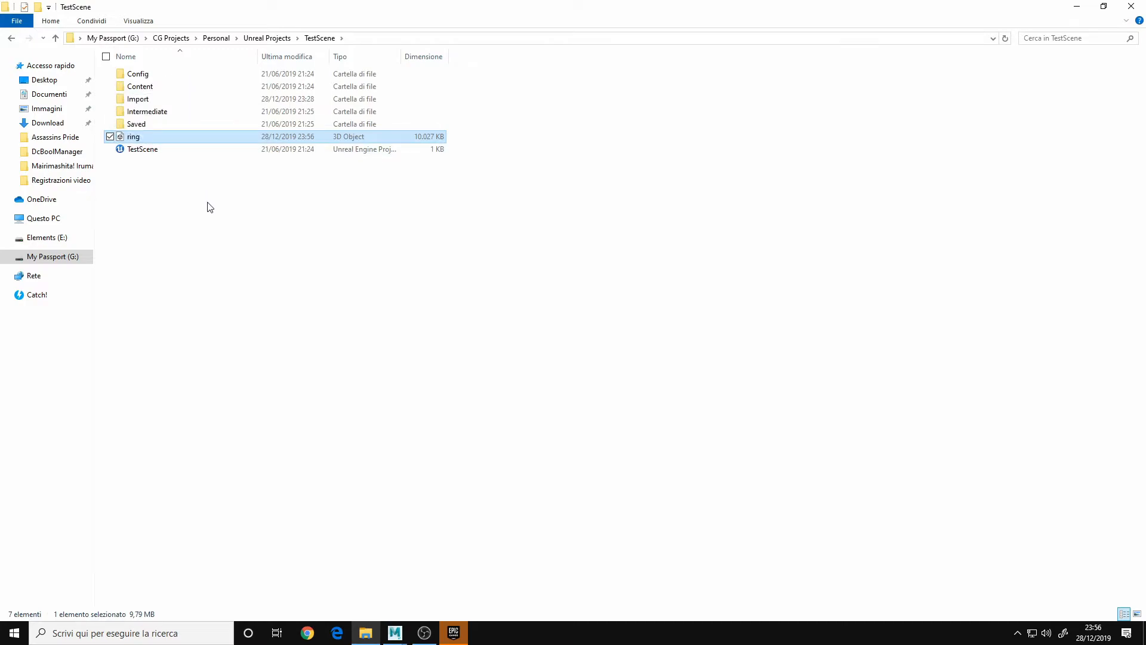
left_click(215, 136)
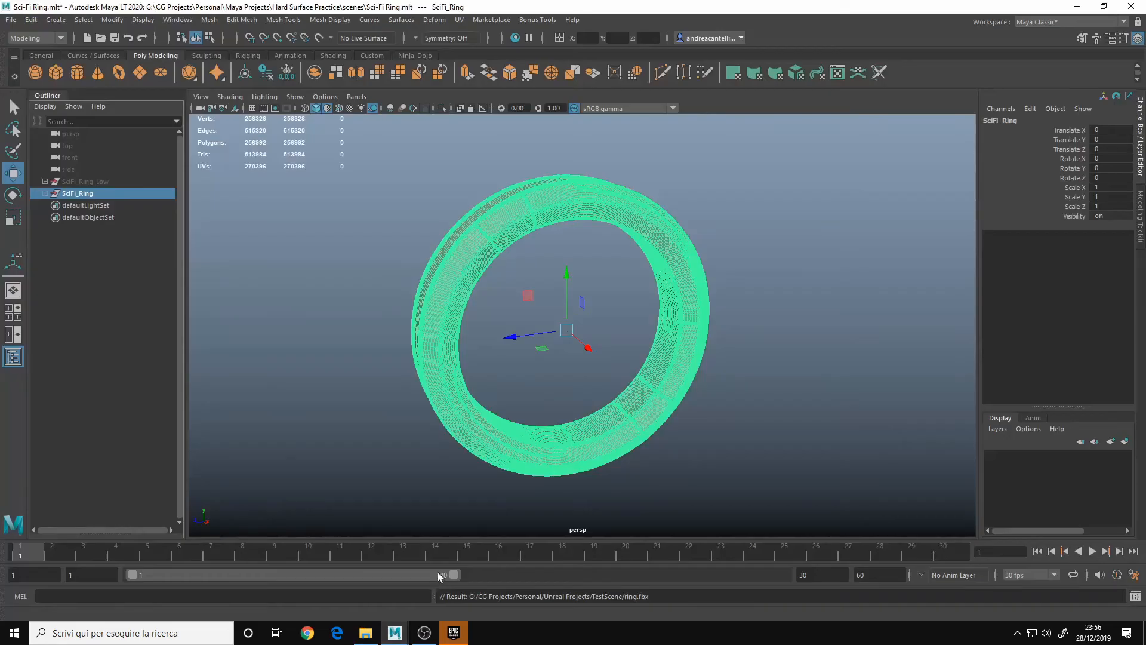
left_click(413, 289)
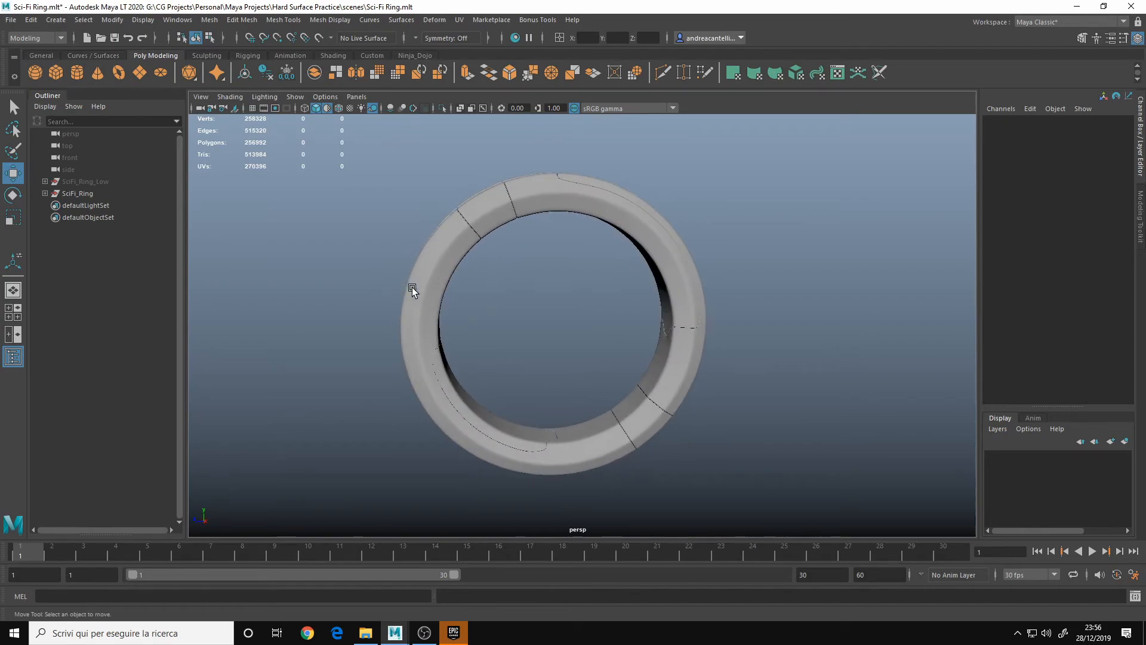
left_click_drag(413, 289, 475, 241)
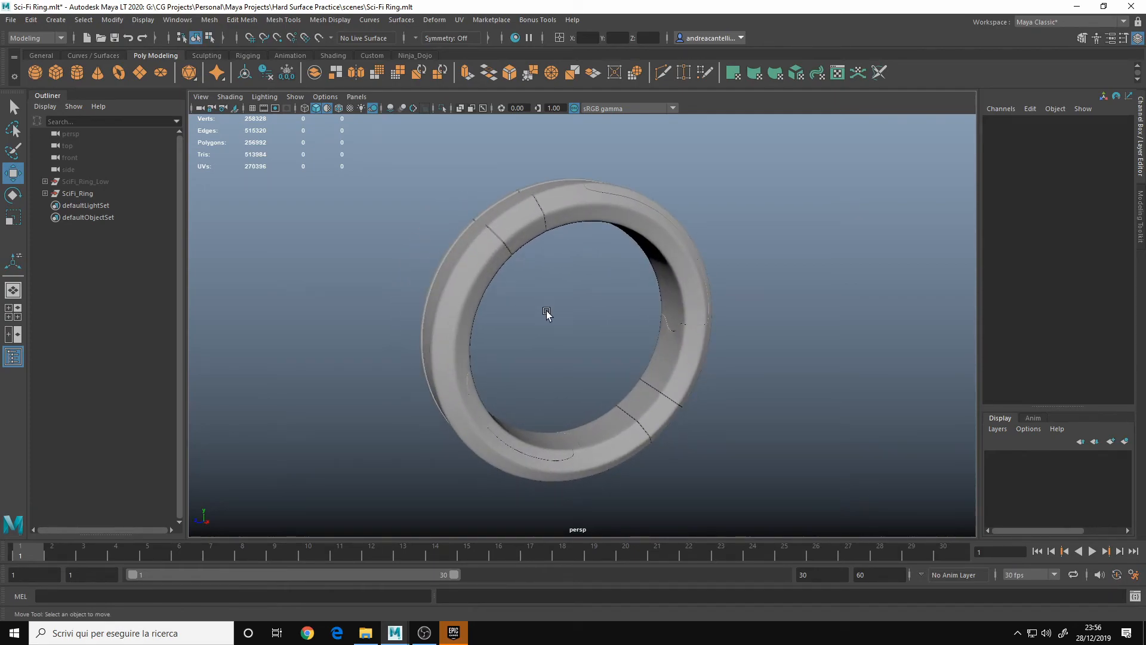
mouse_move(560, 279)
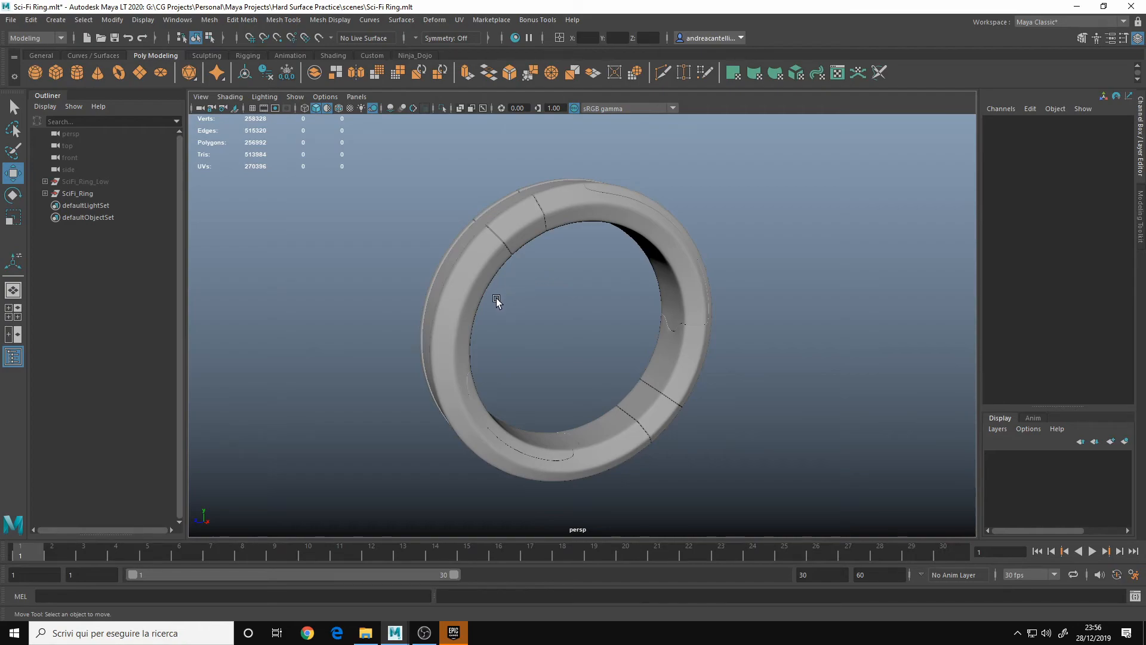
mouse_move(554, 317)
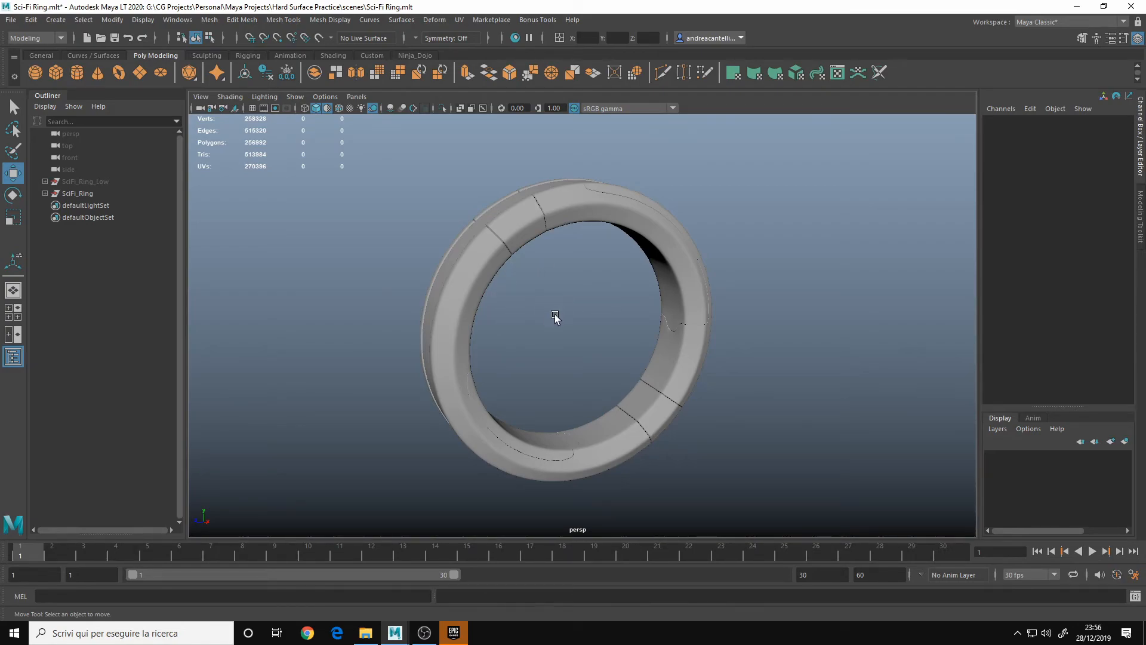
mouse_move(572, 310)
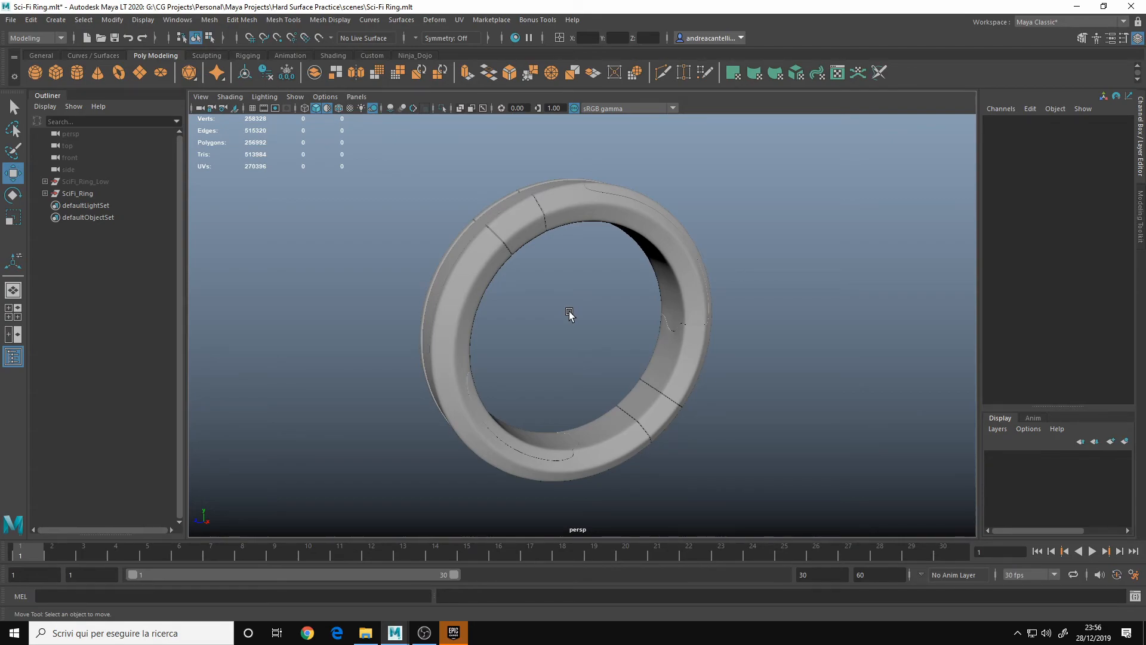
mouse_move(633, 378)
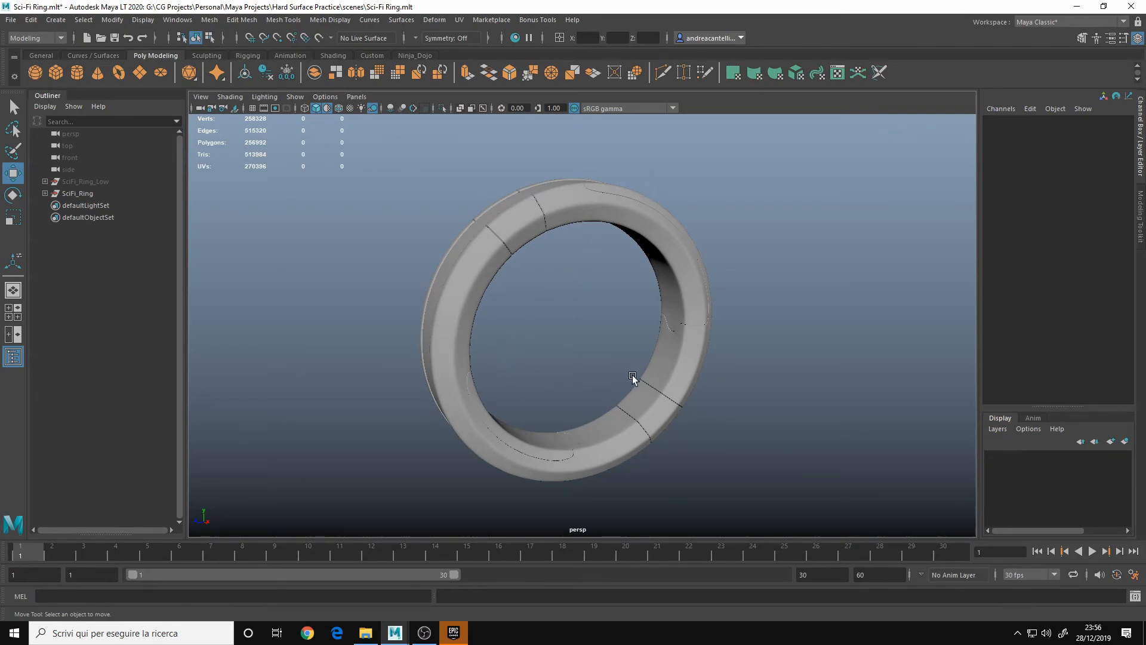